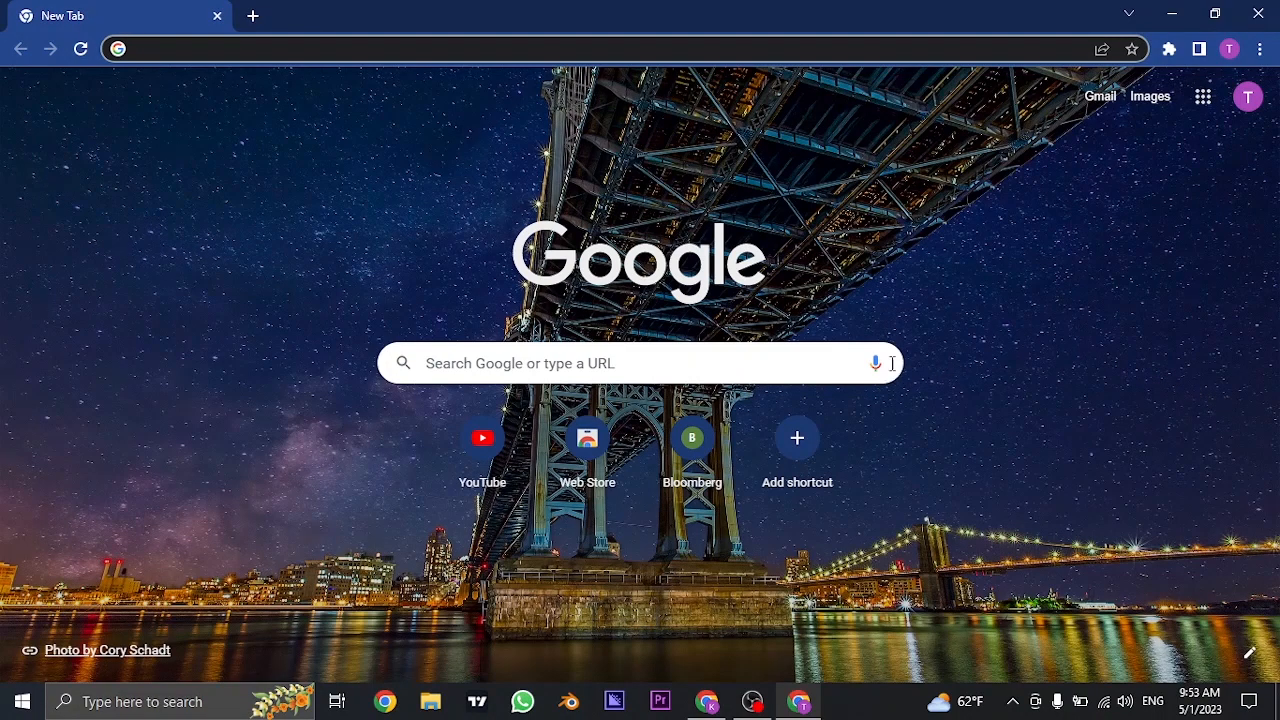
mouse_move(1078, 324)
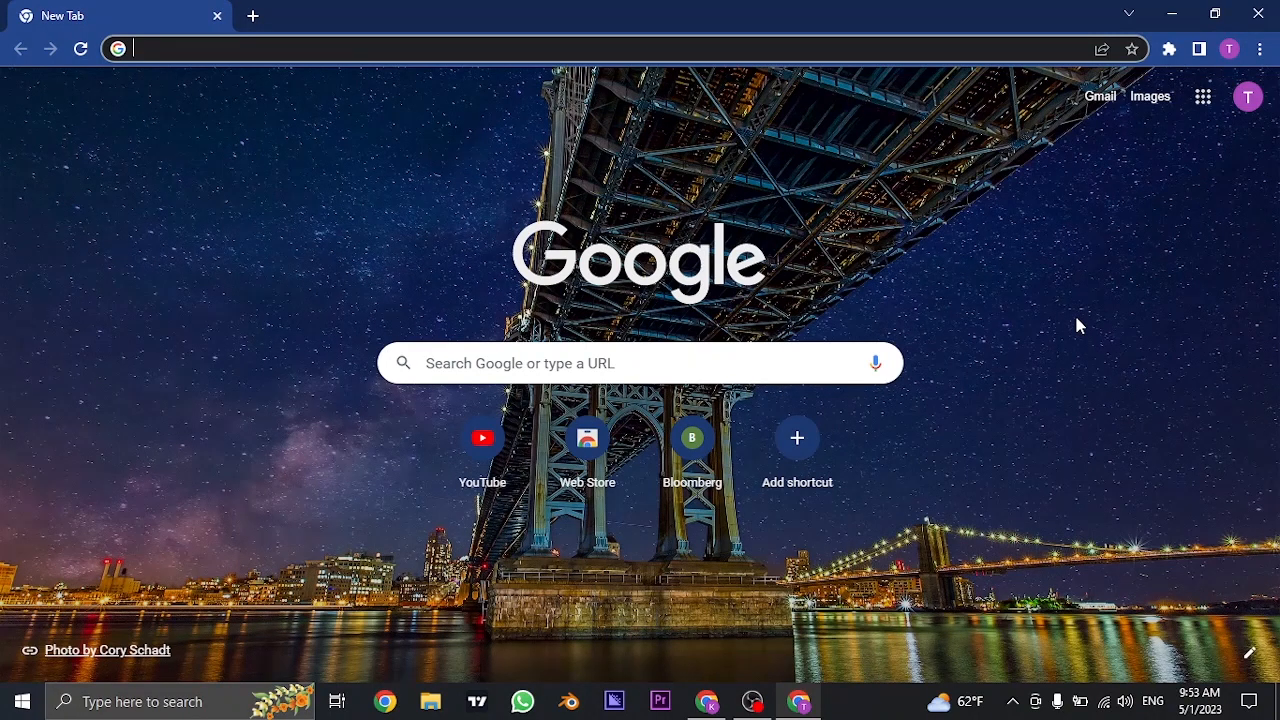
Search Google for 'lloyds bank' from the address bar
type("lloyds bank")
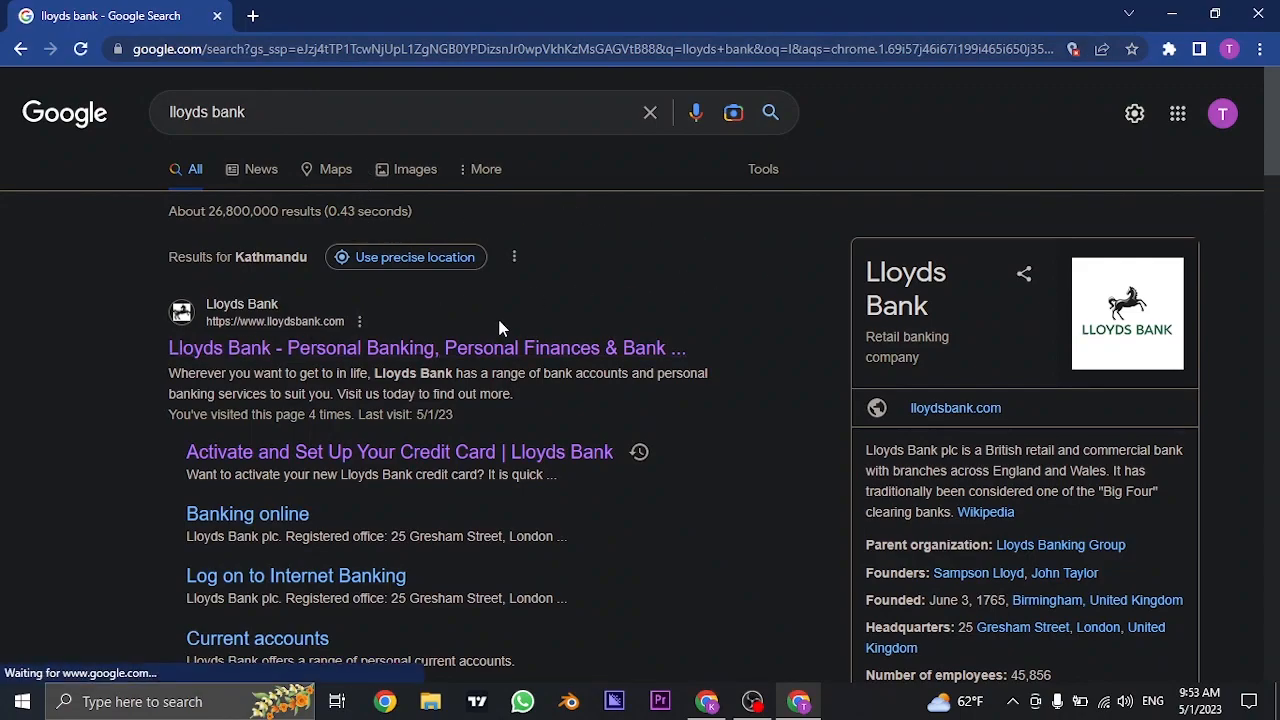
mouse_move(330, 348)
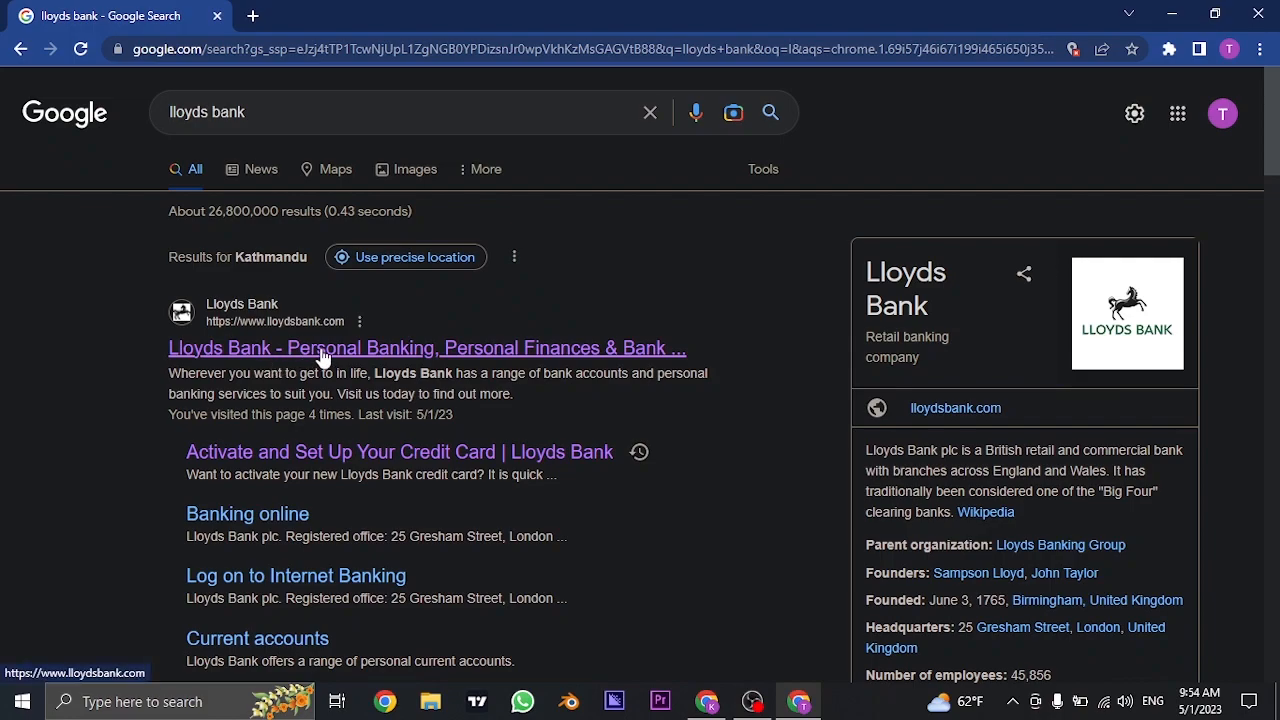
Go to the official Lloyds Bank home page from the top search result
left_click(428, 348)
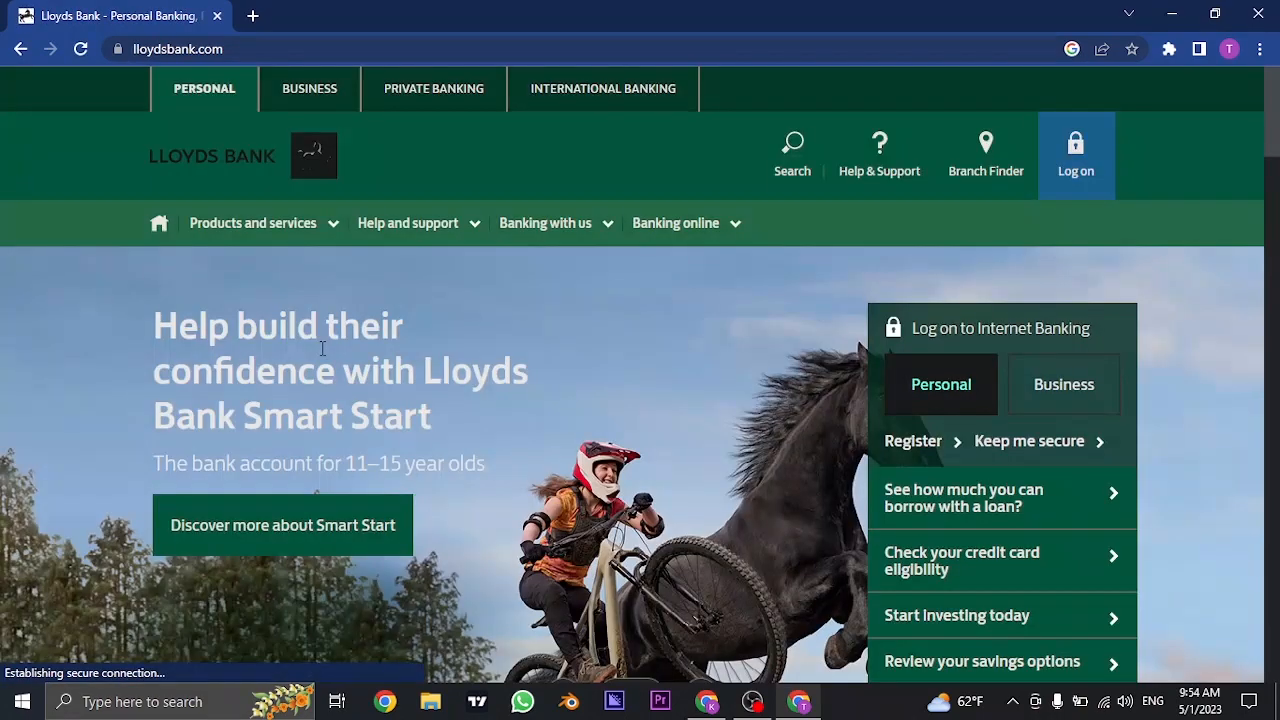
mouse_move(400, 304)
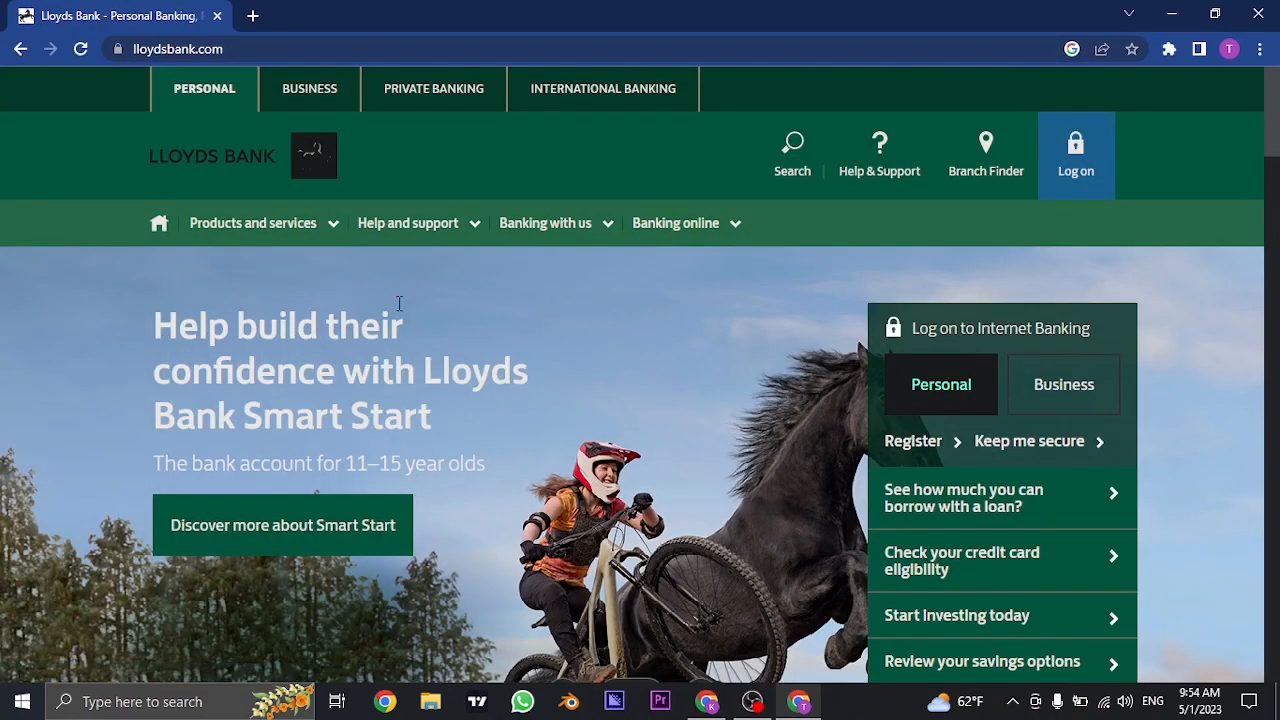
mouse_move(574, 260)
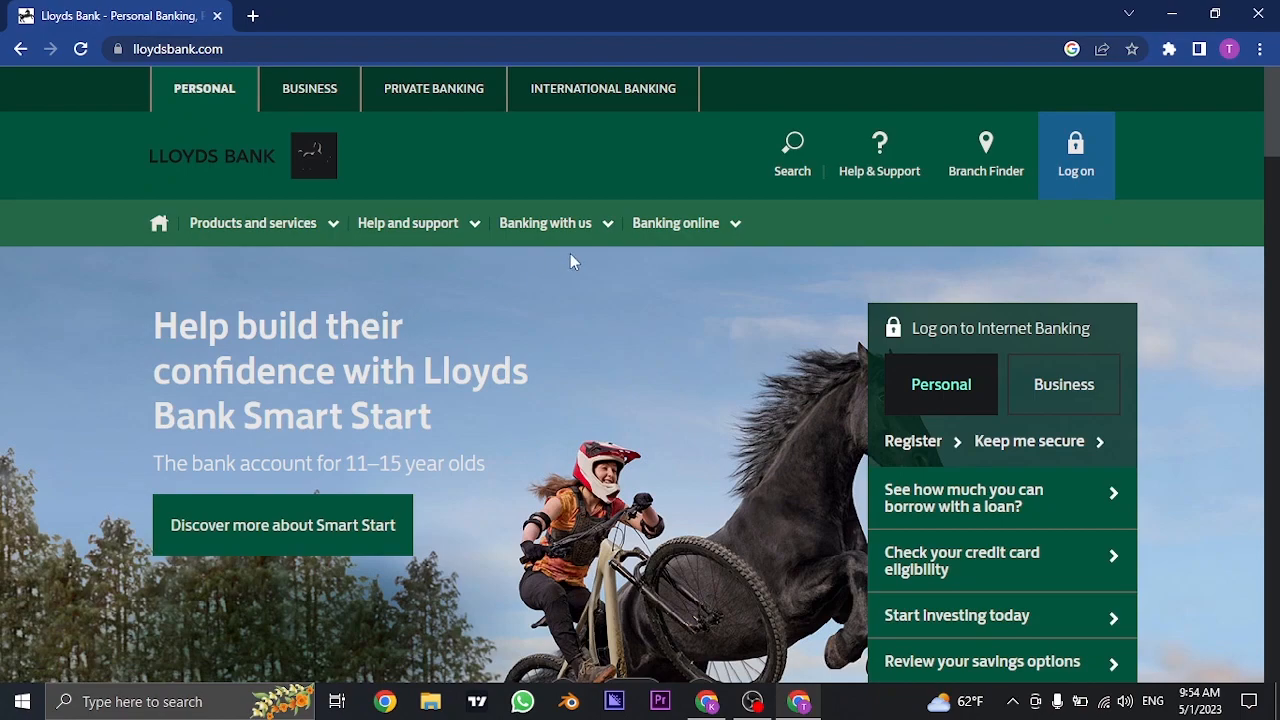
mouse_move(1076, 150)
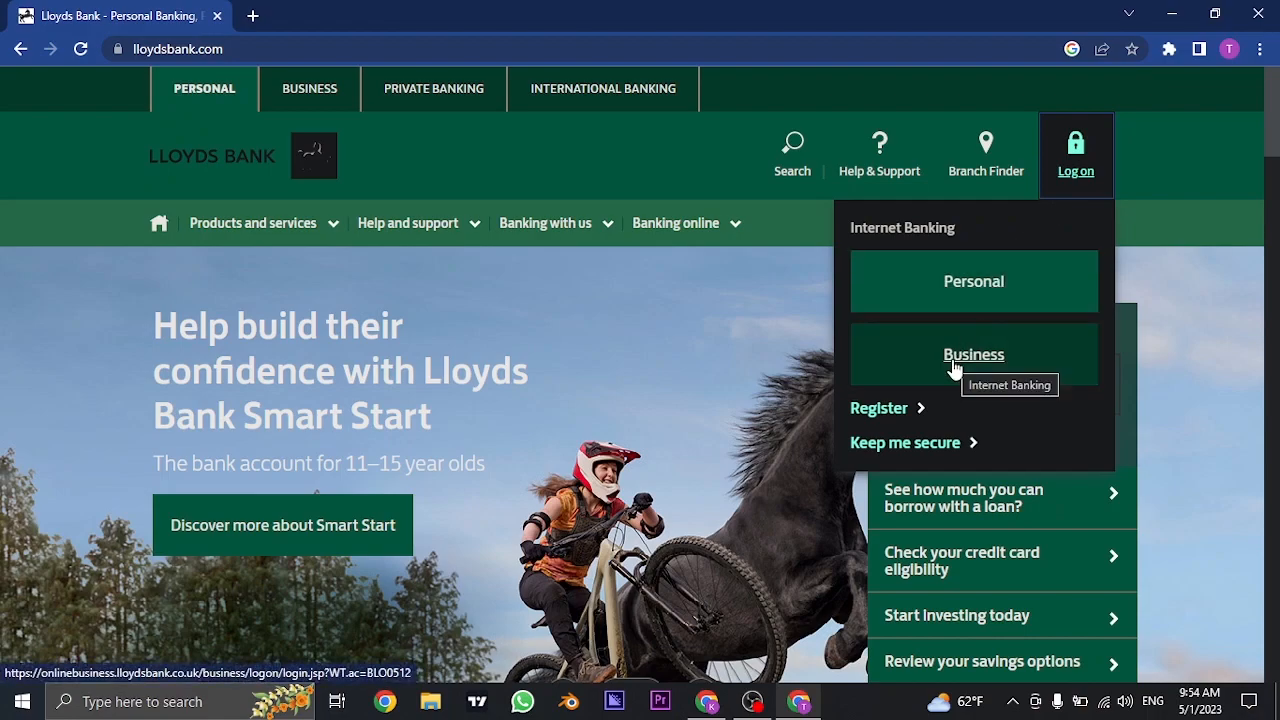
mouse_move(844, 268)
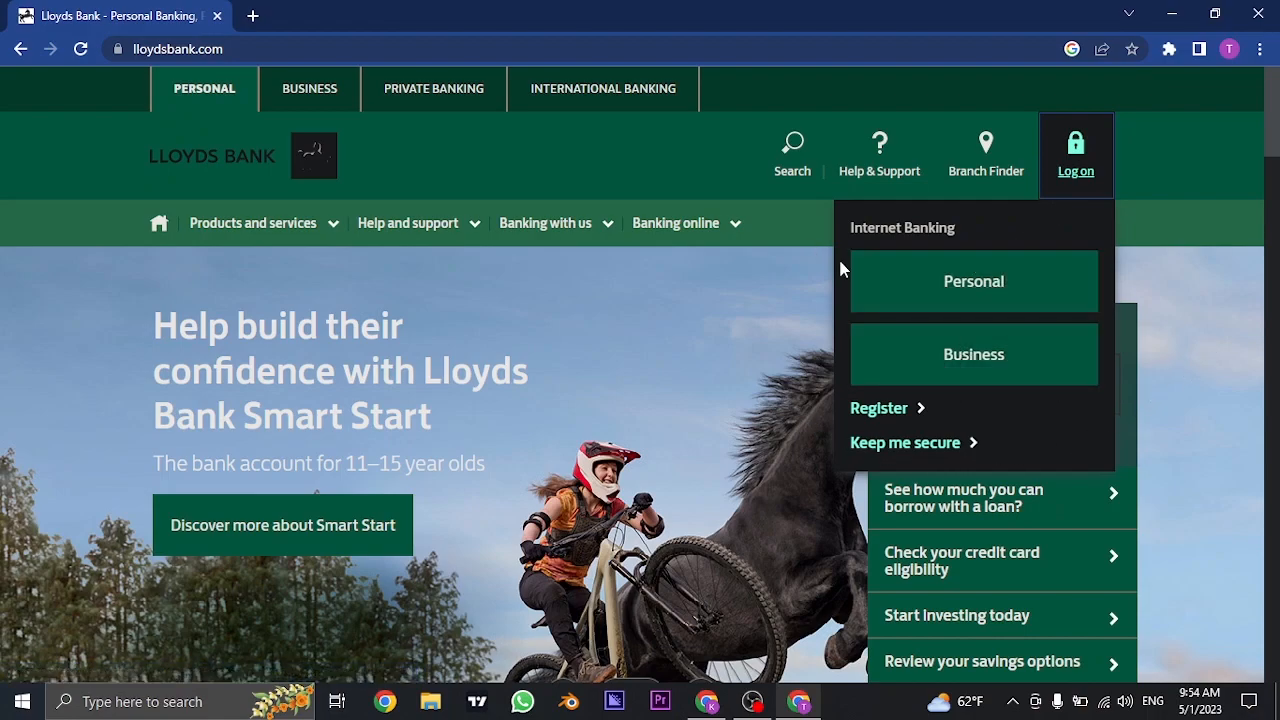
mouse_move(972, 280)
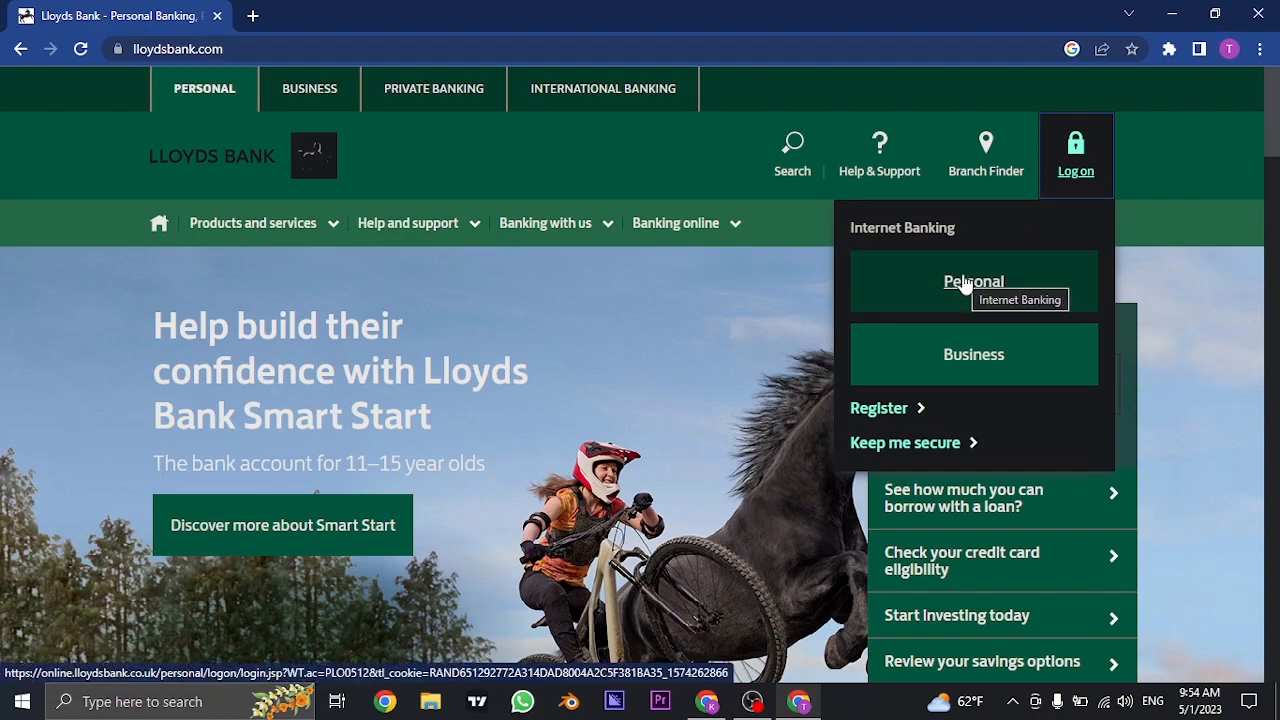
mouse_move(972, 354)
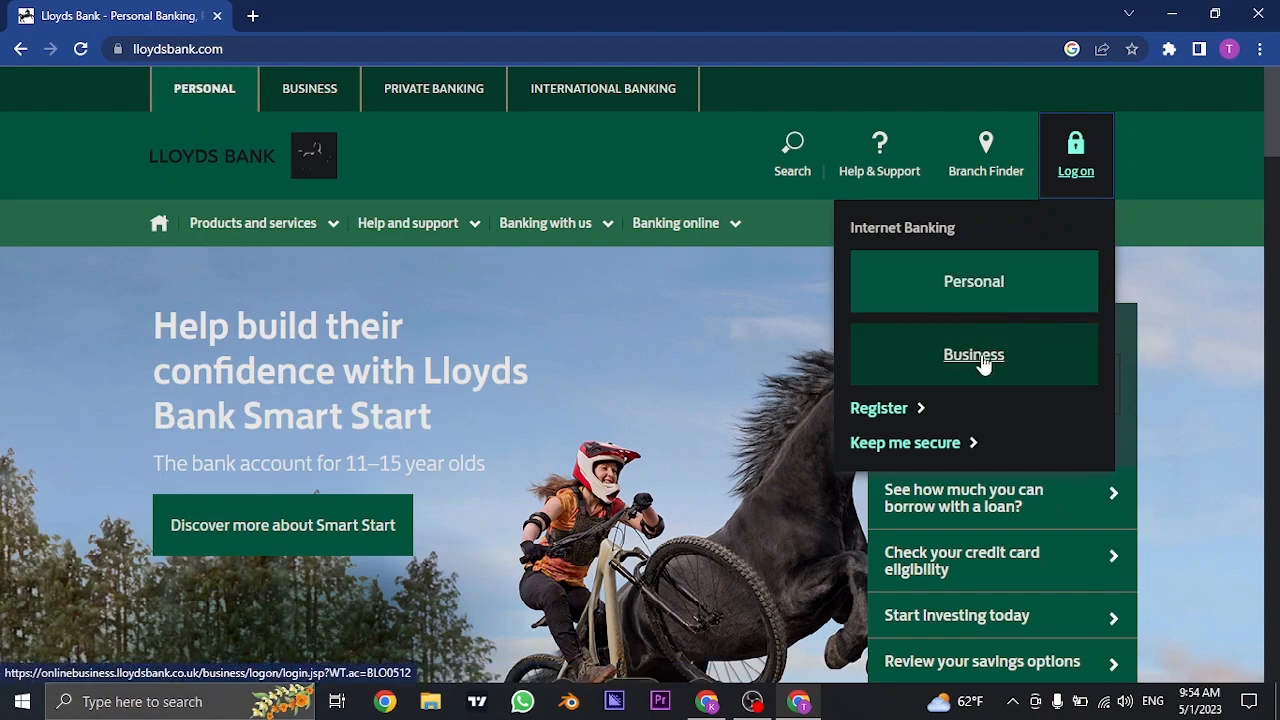
mouse_move(972, 280)
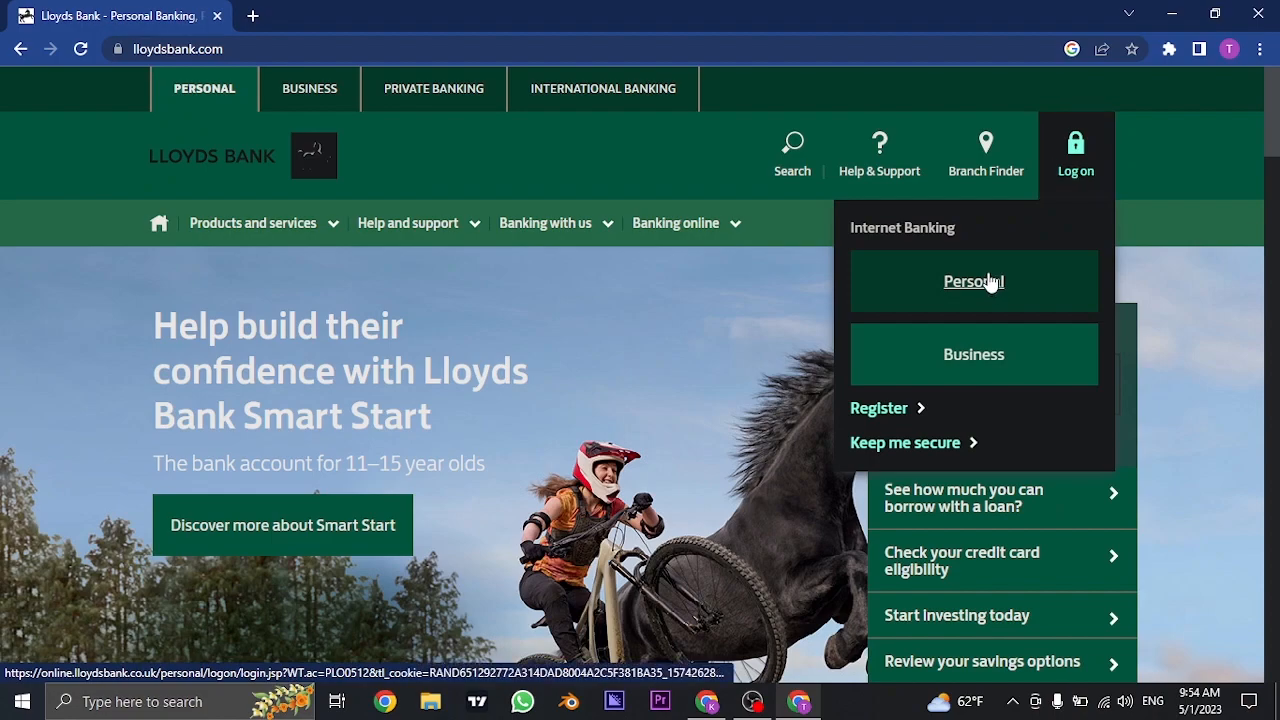
left_click(972, 280)
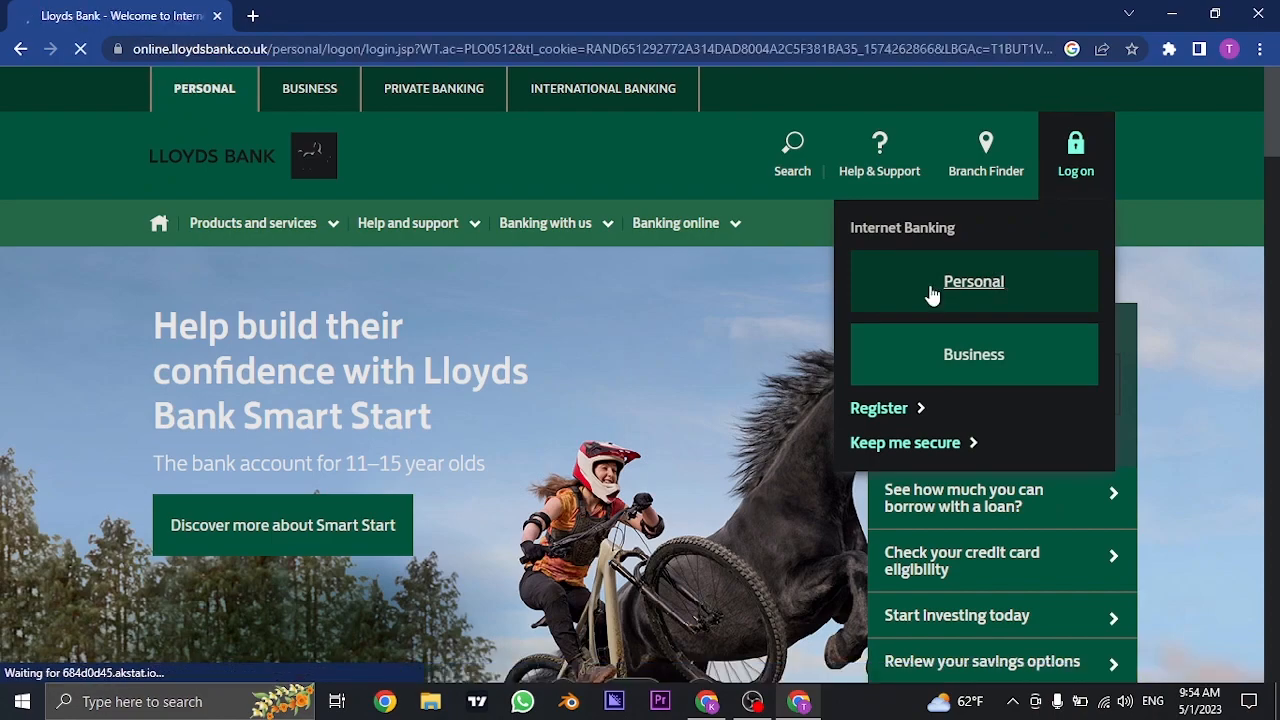
left_click(972, 280)
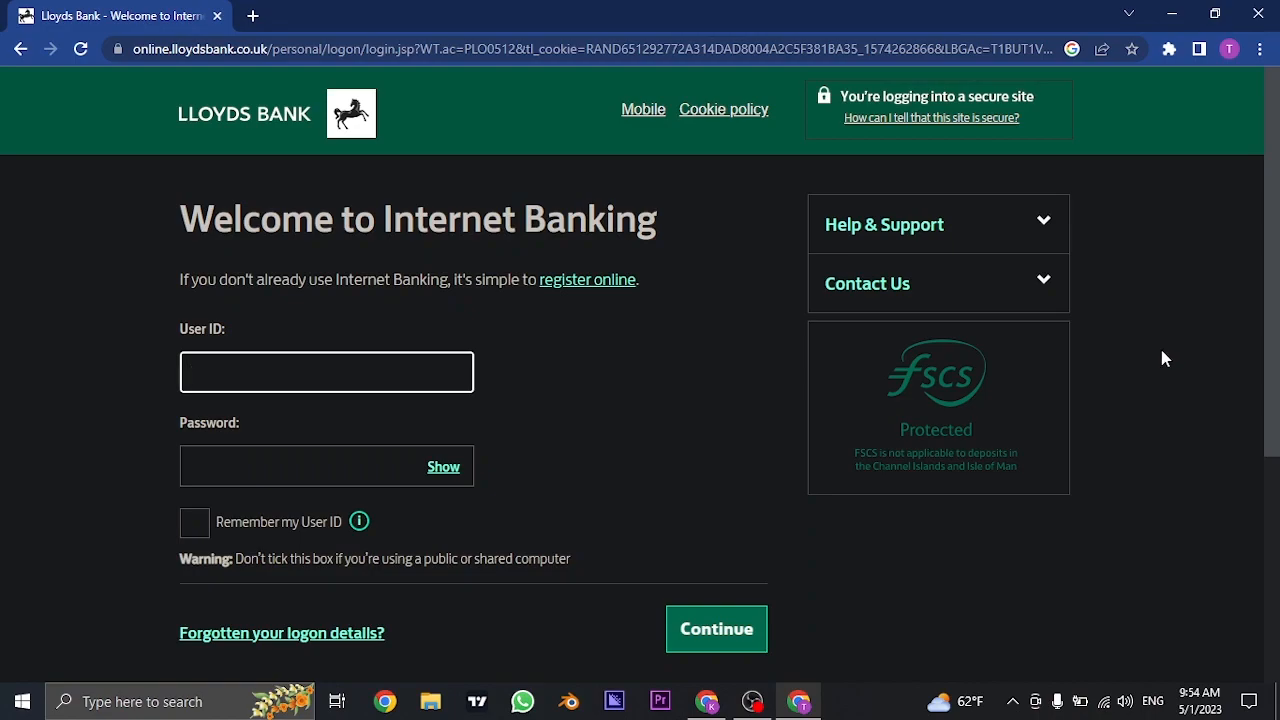
left_click(326, 370)
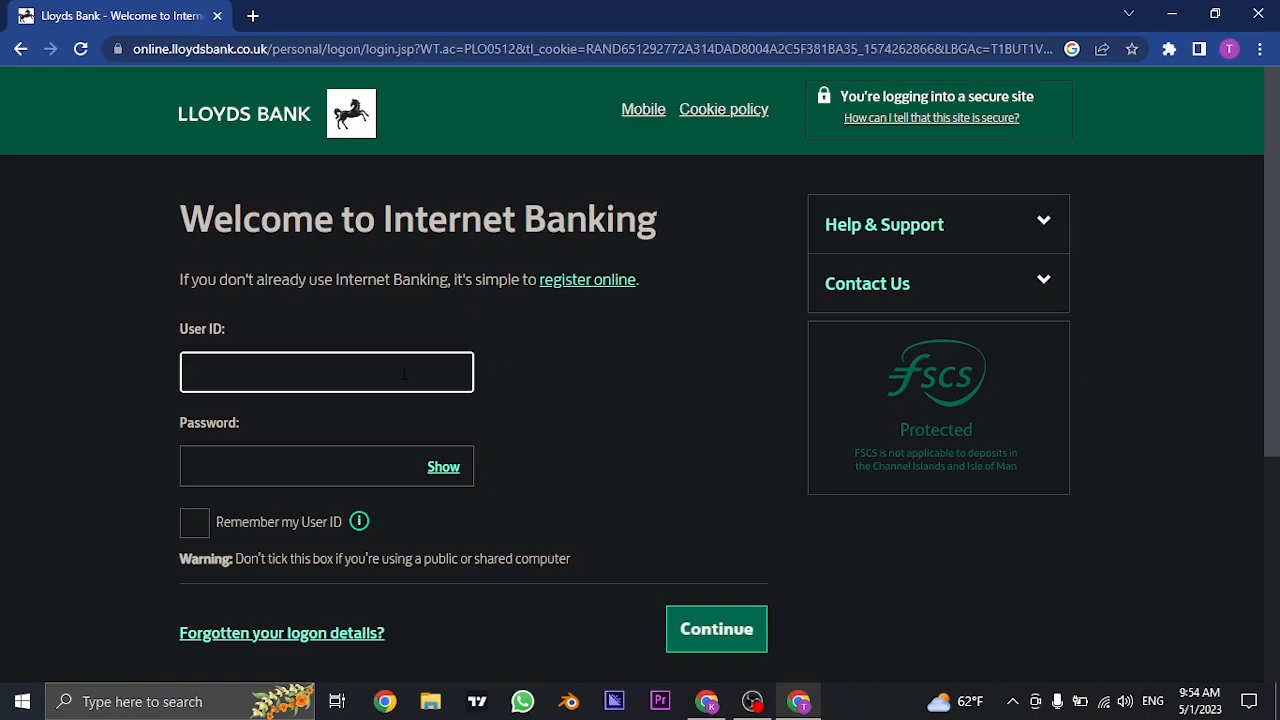
left_click(326, 370)
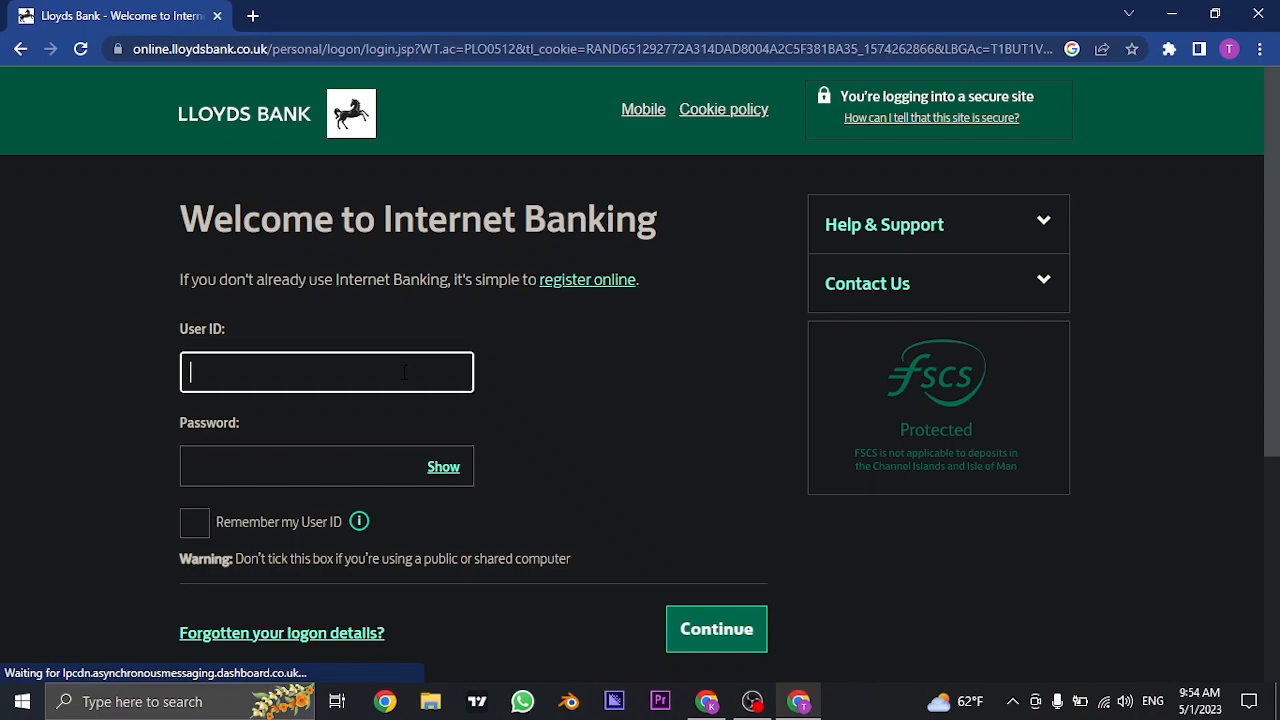
type("taylor22")
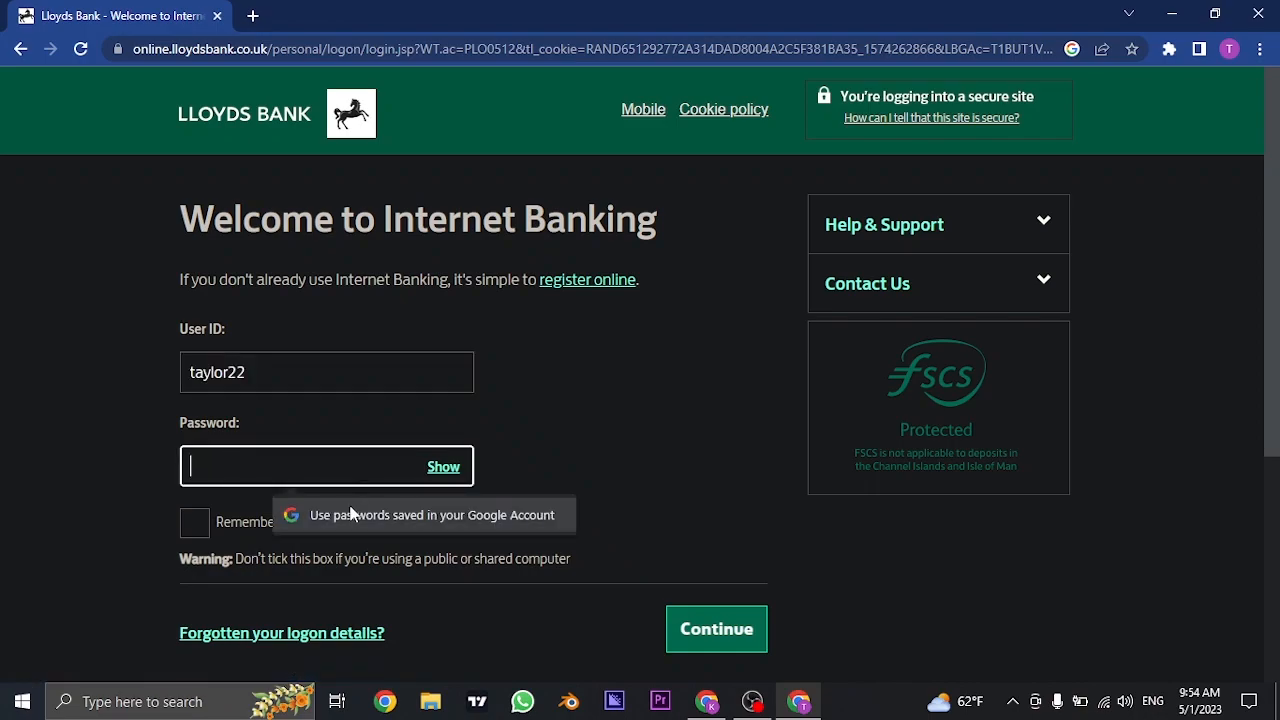
type("password")
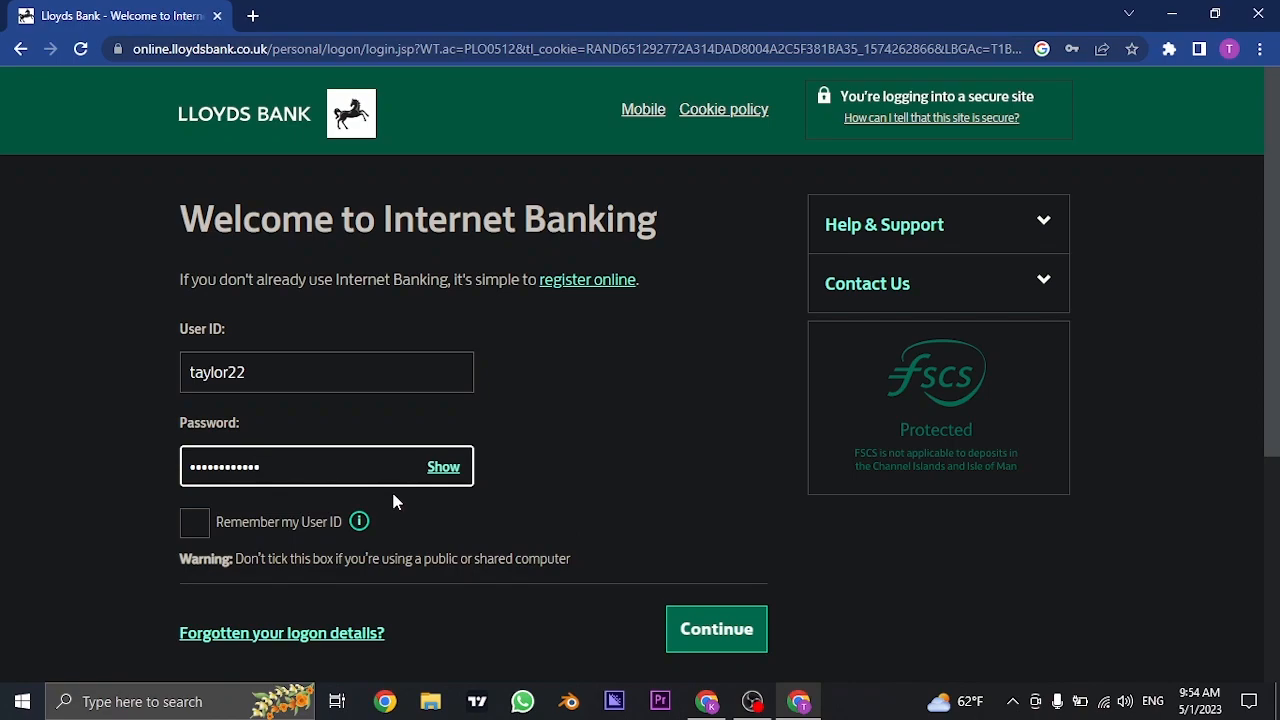
mouse_move(444, 468)
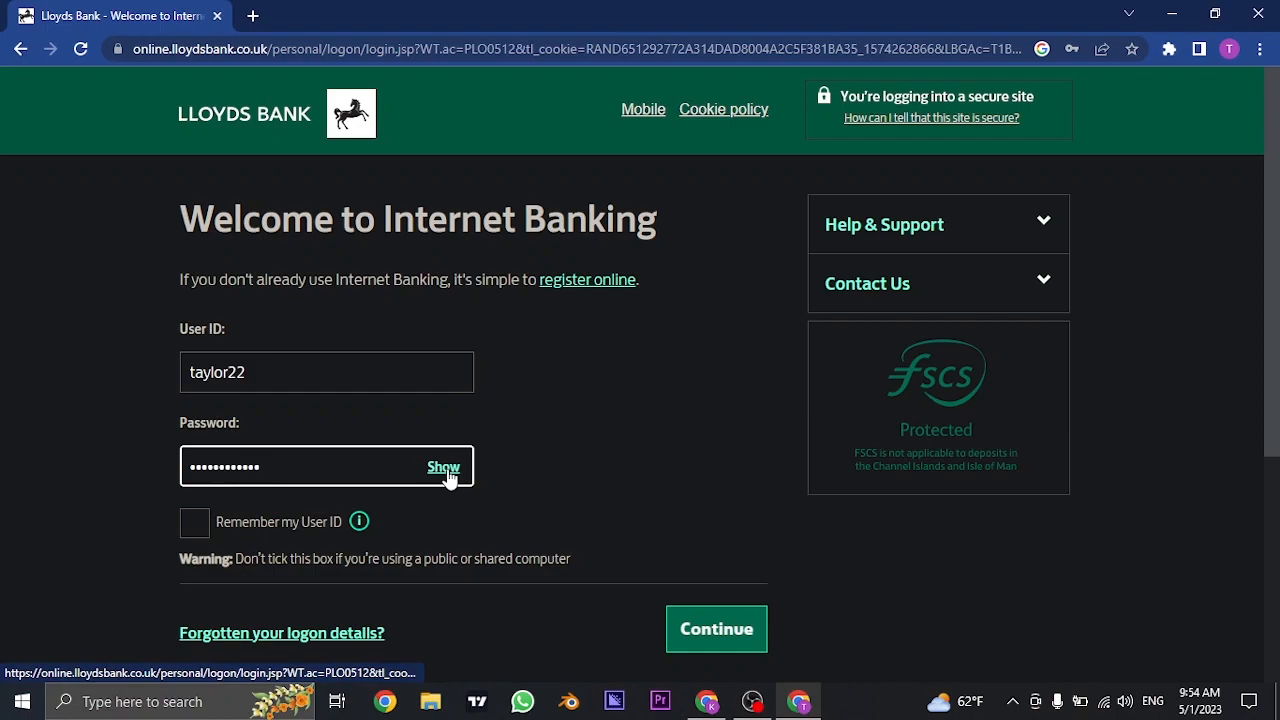
mouse_move(448, 480)
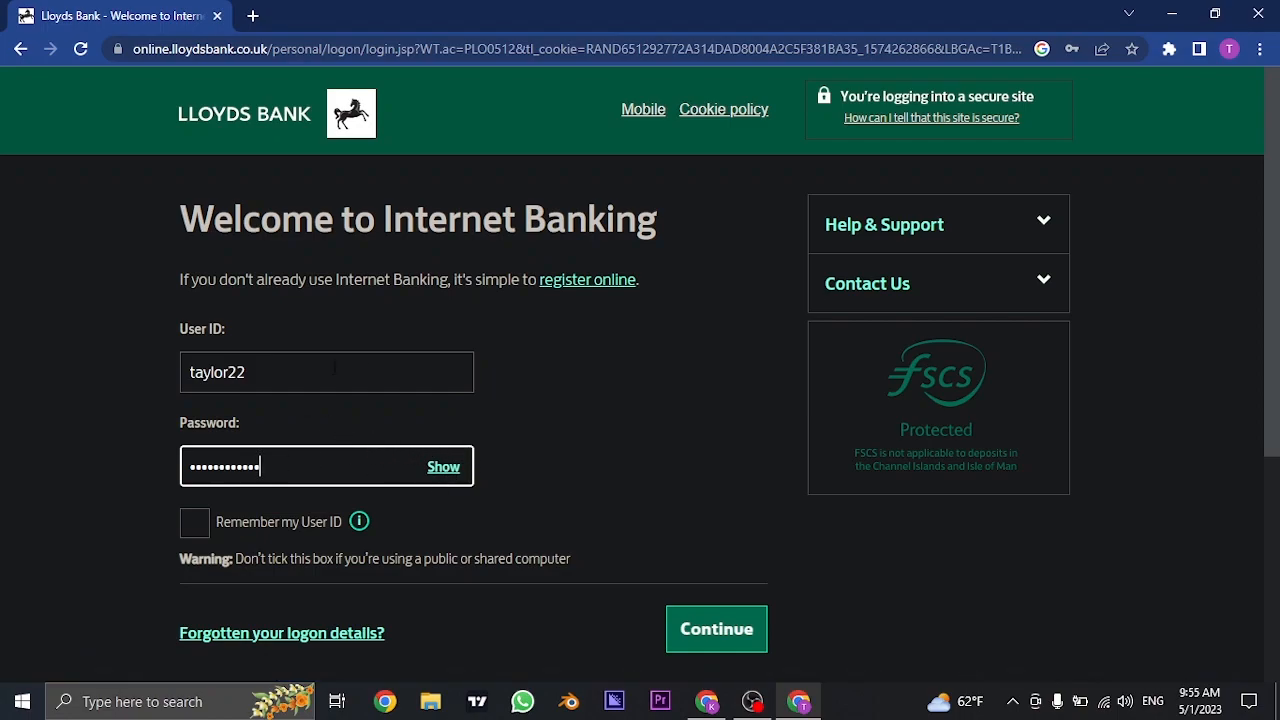
Tick 'Remember my User ID' so the form is ready to continue
scroll("down", 3)
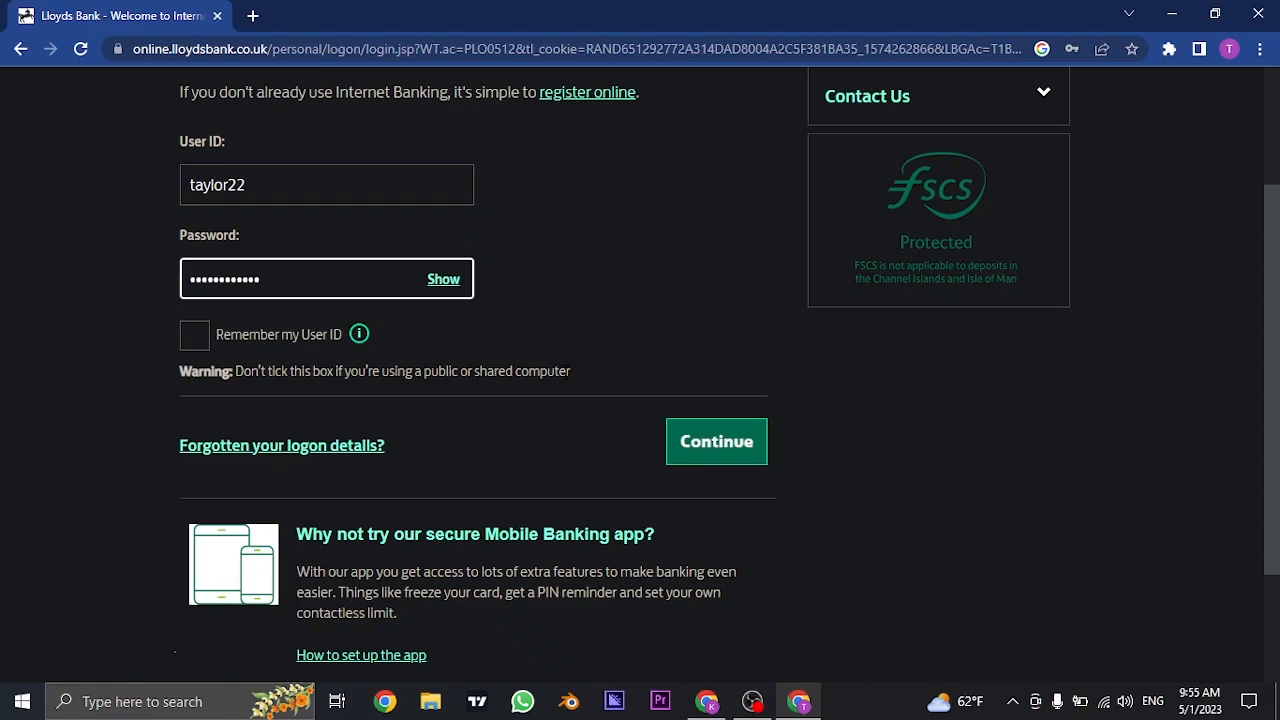
mouse_move(614, 308)
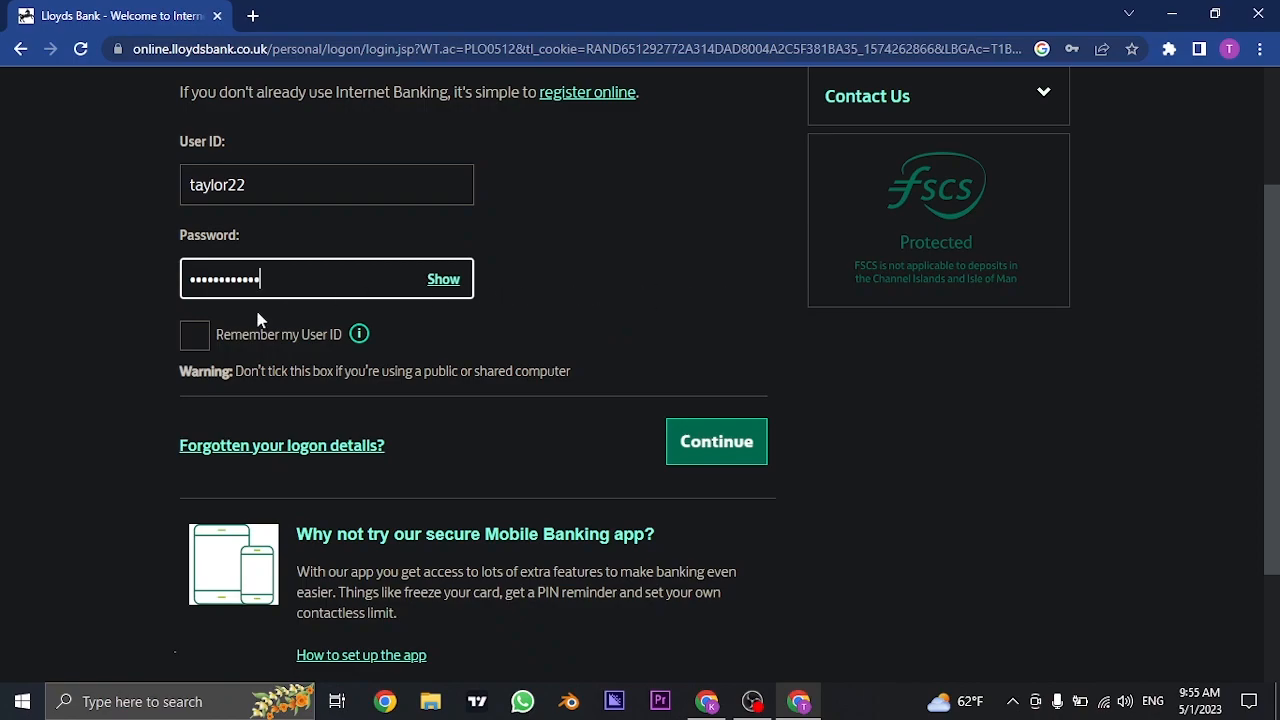
left_click(194, 334)
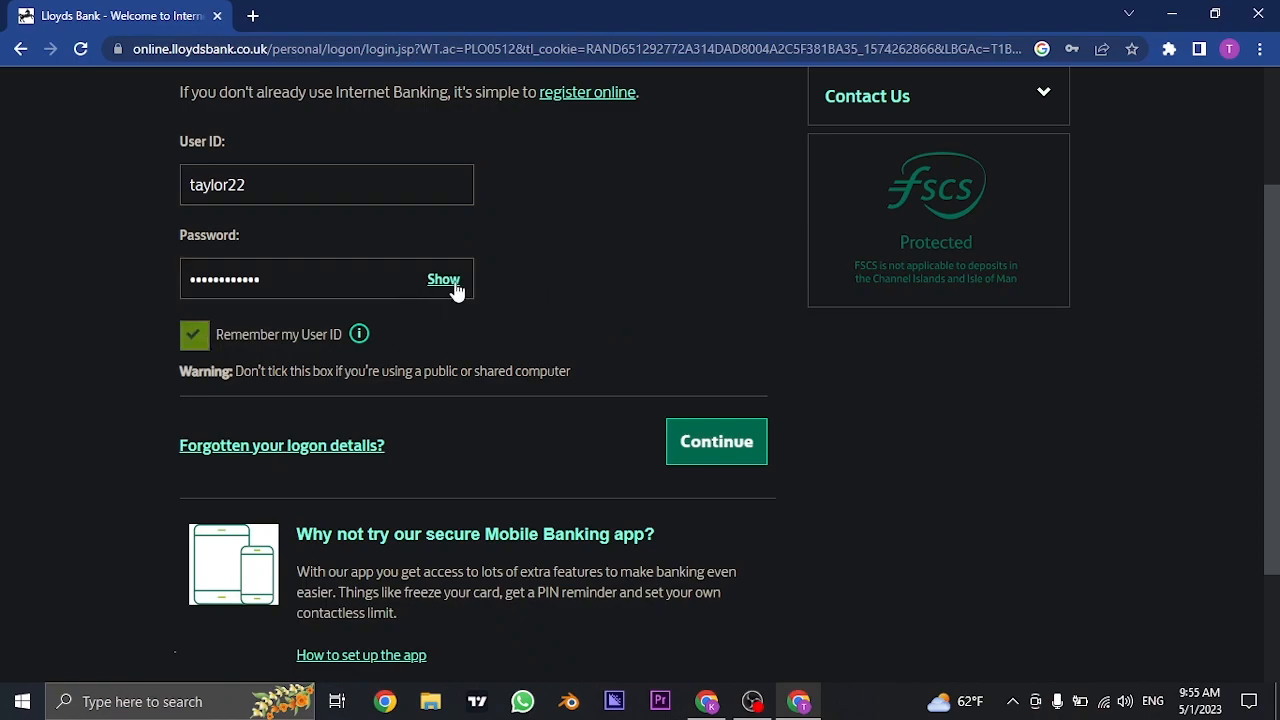
mouse_move(596, 266)
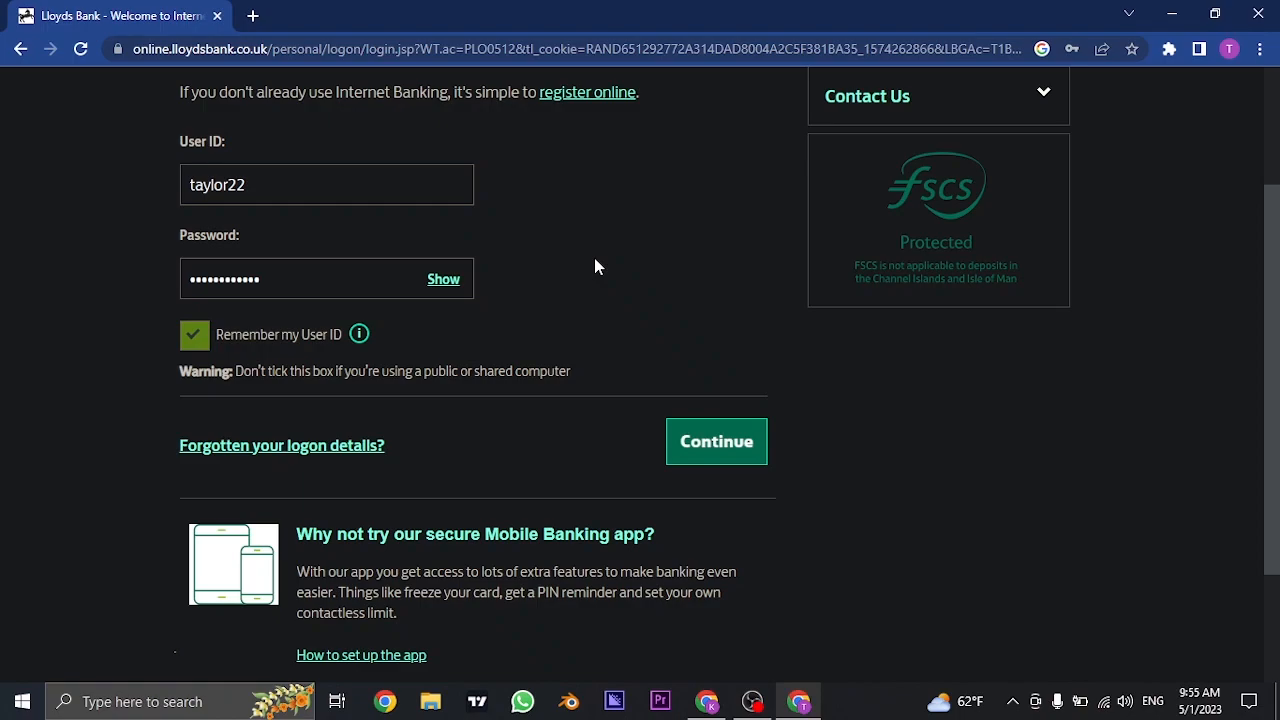
left_click(342, 184)
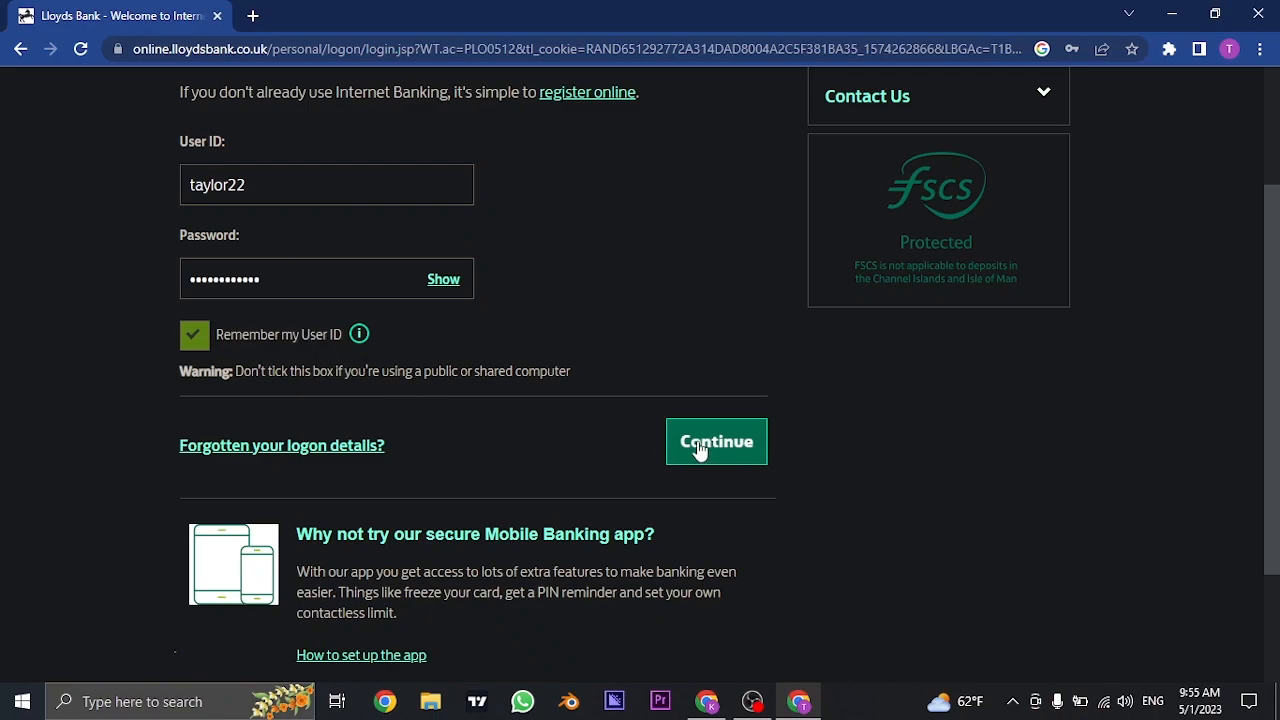
mouse_move(736, 448)
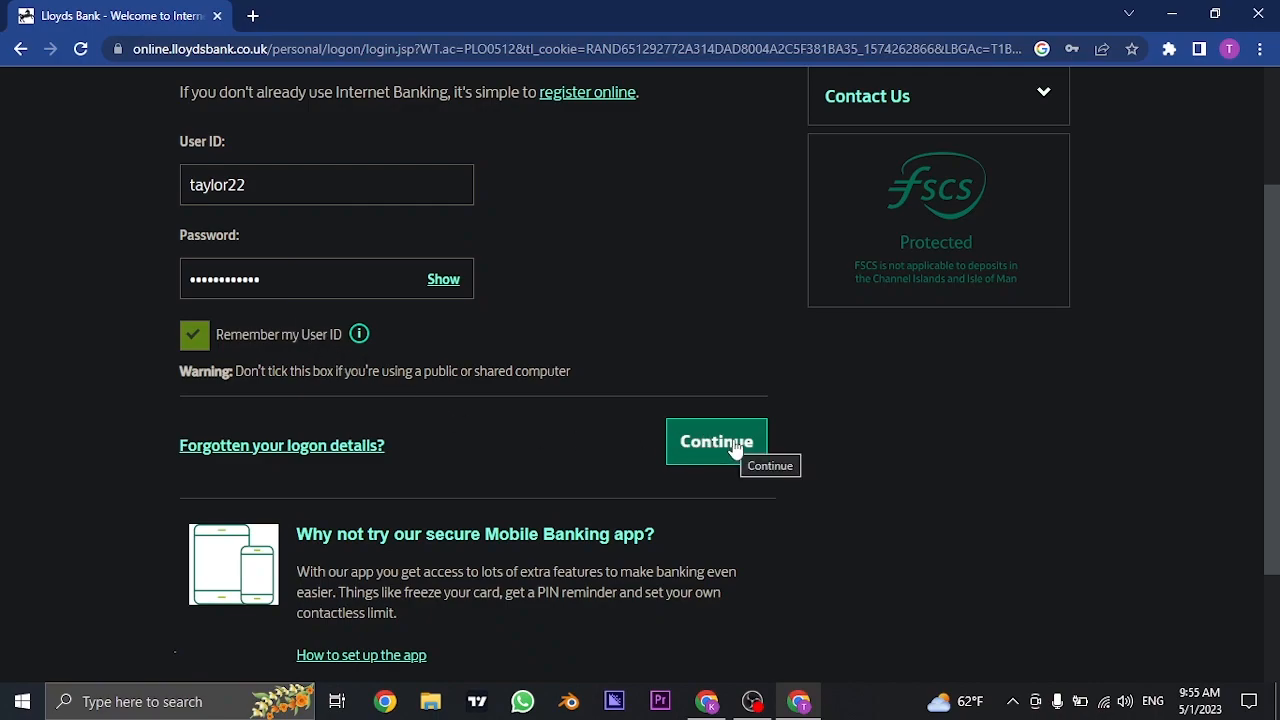
mouse_move(432, 216)
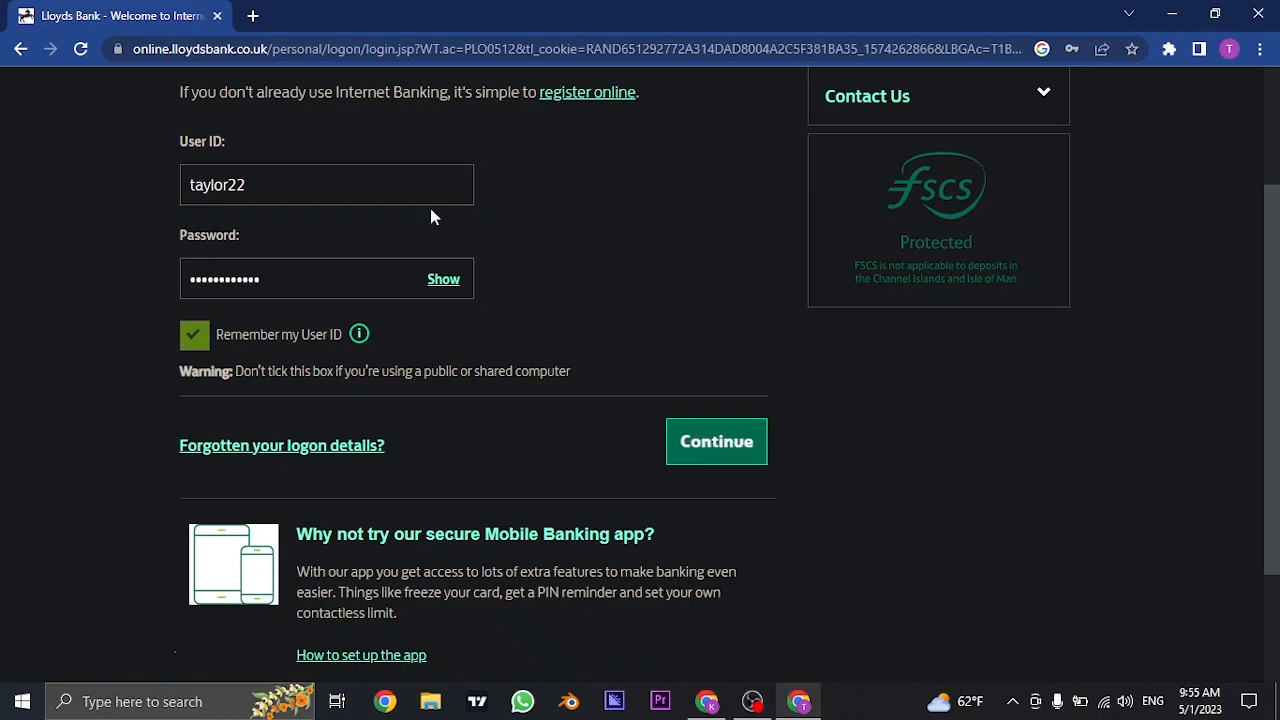